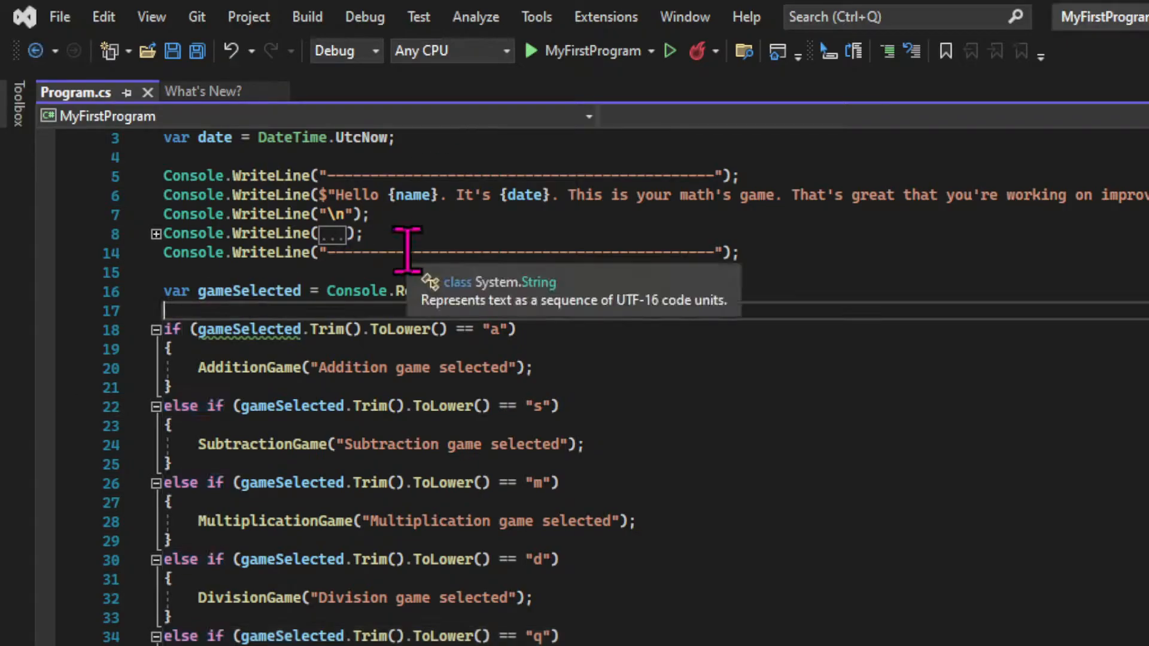
# Type switch (gameSelected.Trim().ToLower()) above the if-chain and begin case "a".
pyautogui.write('s')
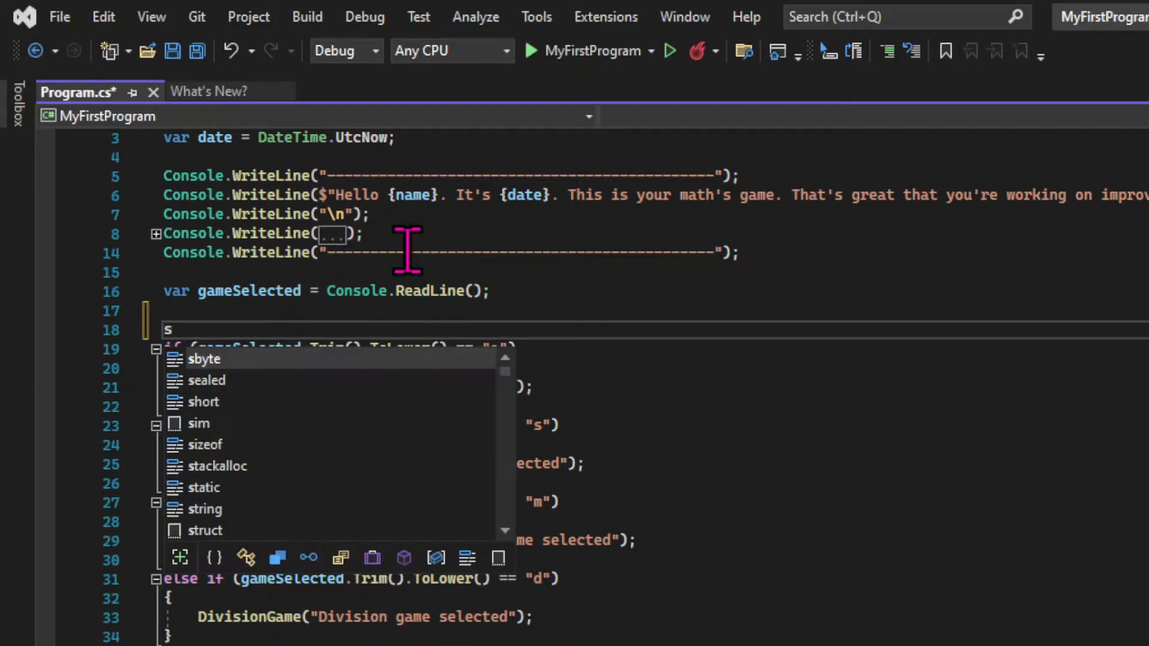
pyautogui.write('witch (gameSelected.Trim(.')
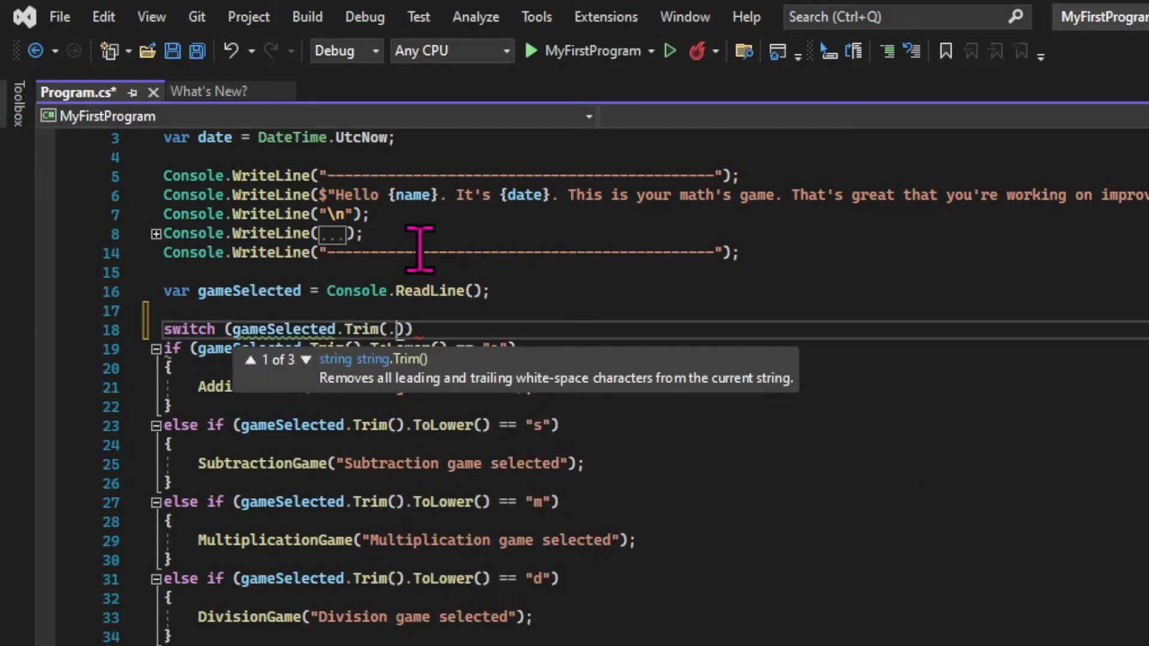
pyautogui.write('.ToLower()')
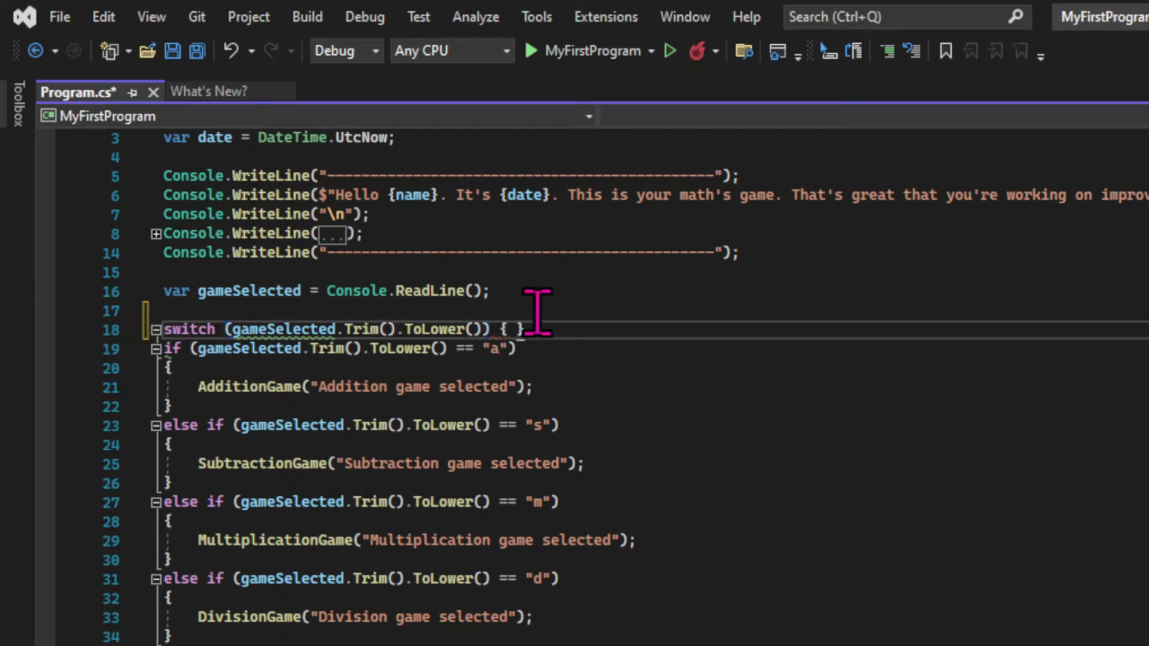
pyautogui.write('case "a"')
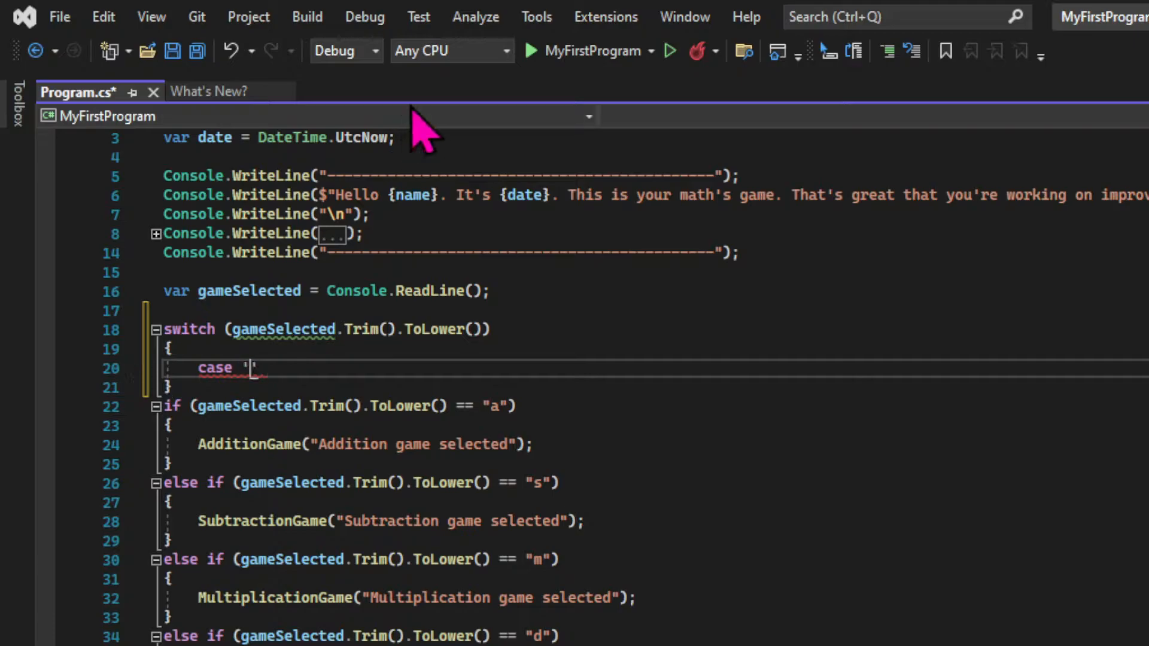
pyautogui.write("a':")
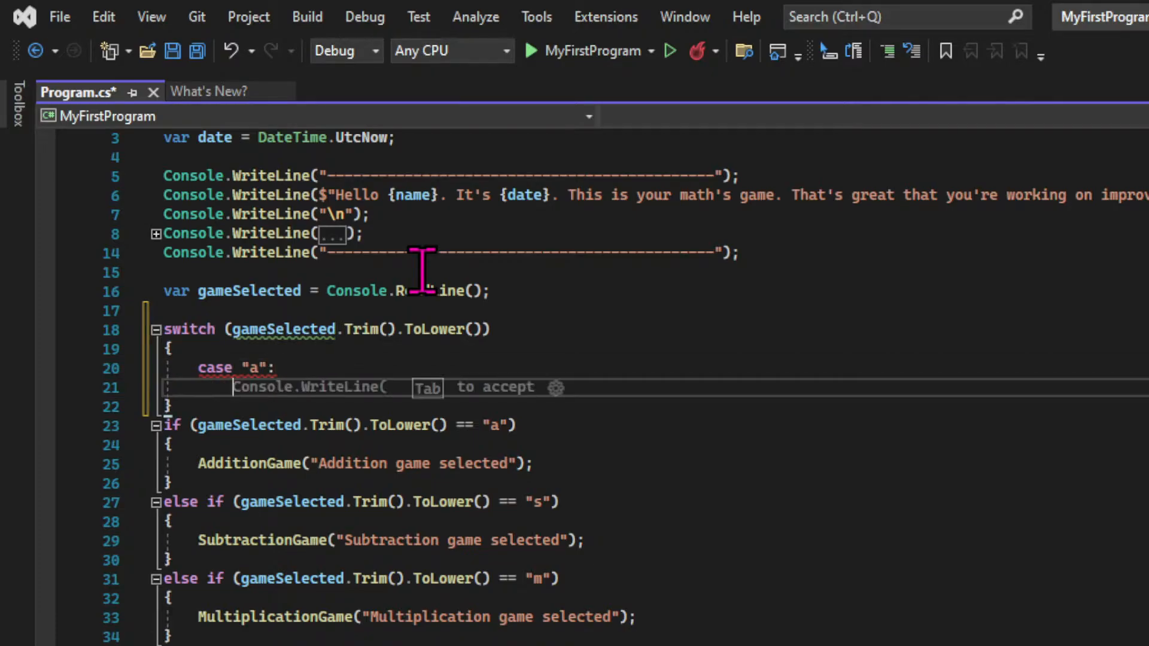
pyautogui.moveTo(198, 465)
pyautogui.write('AdditionGame("Addition game selected");')
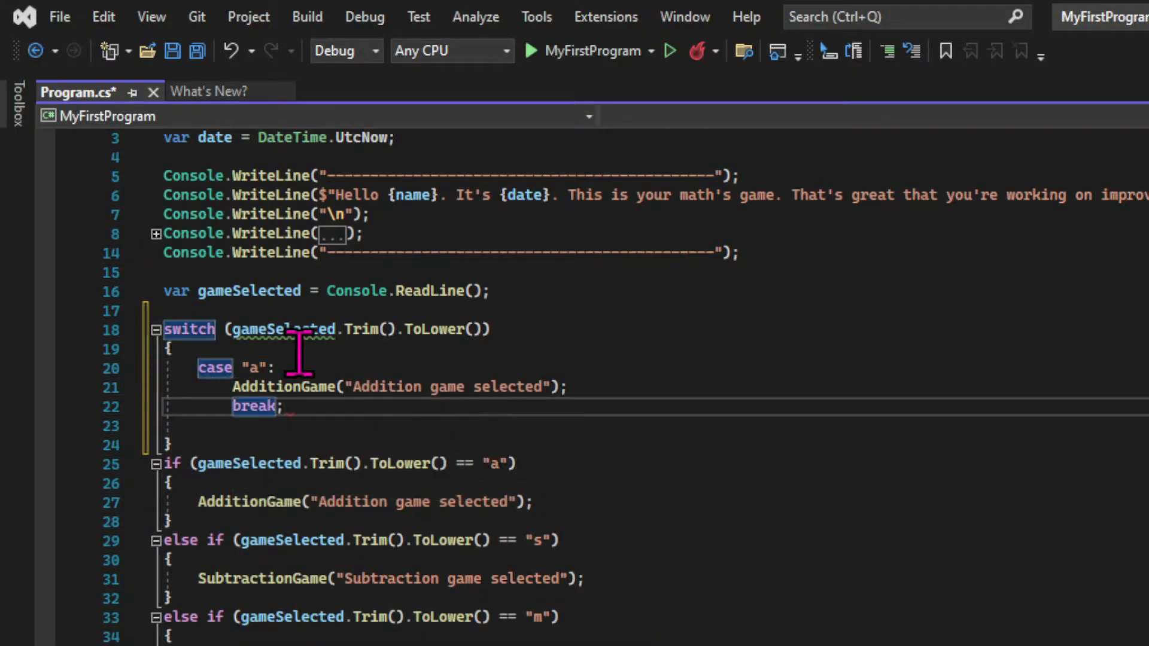
# Duplicate the addition case and change the copies for s (Subtraction), d, m and q.
pyautogui.click(284, 407)
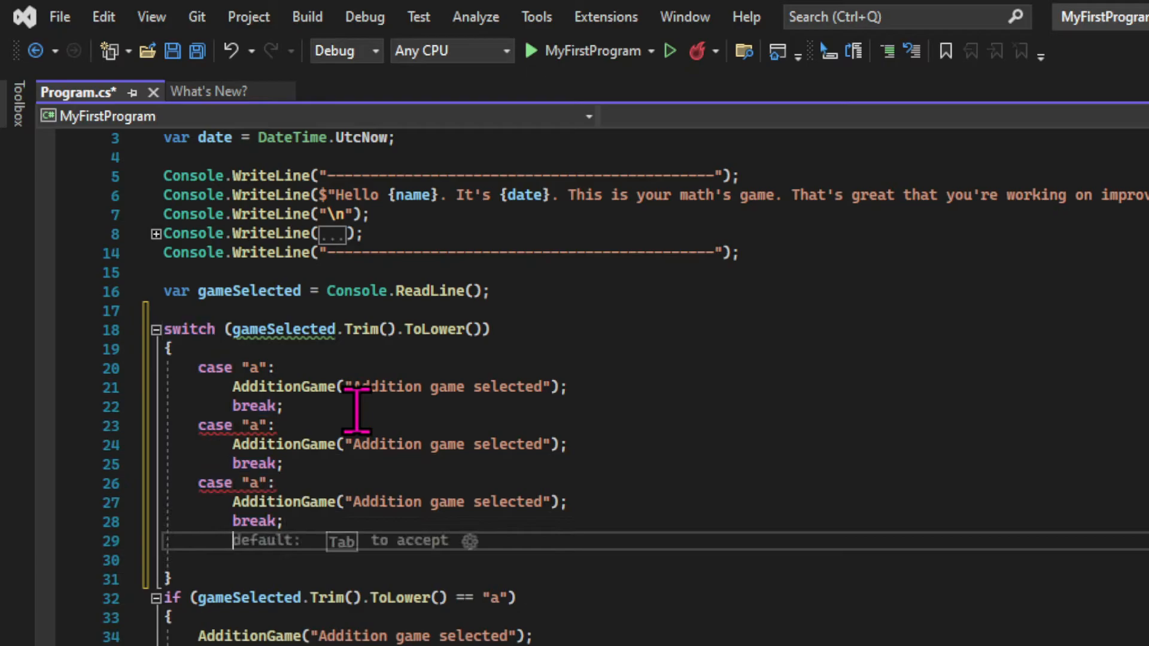
pyautogui.press('Tab')
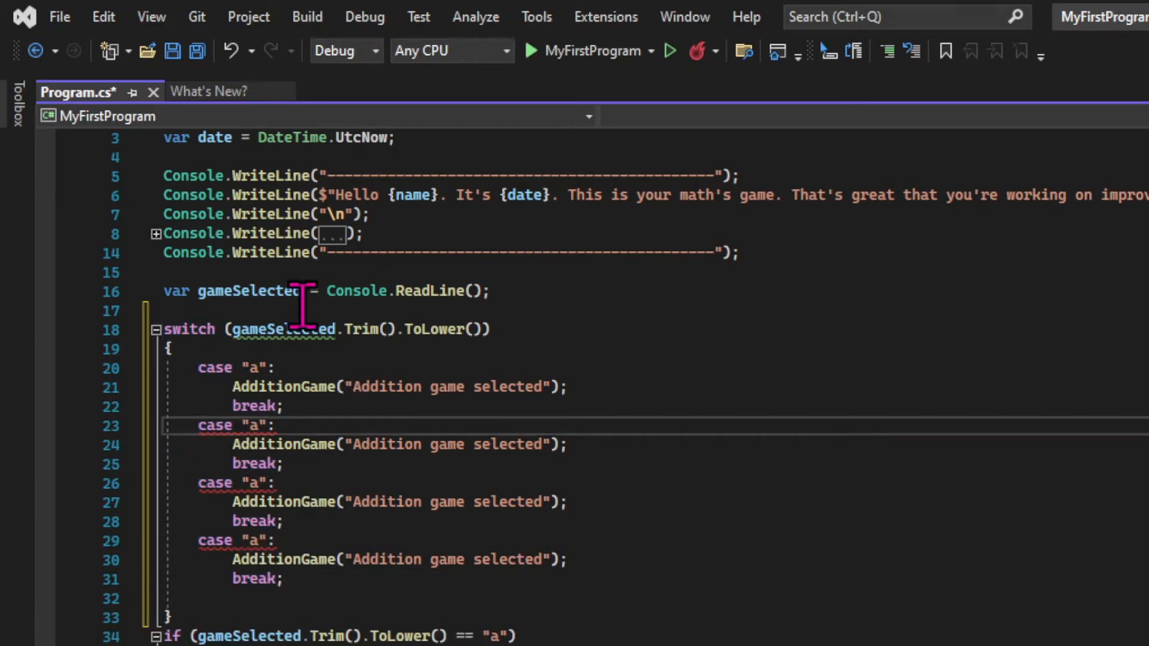
pyautogui.write('s')
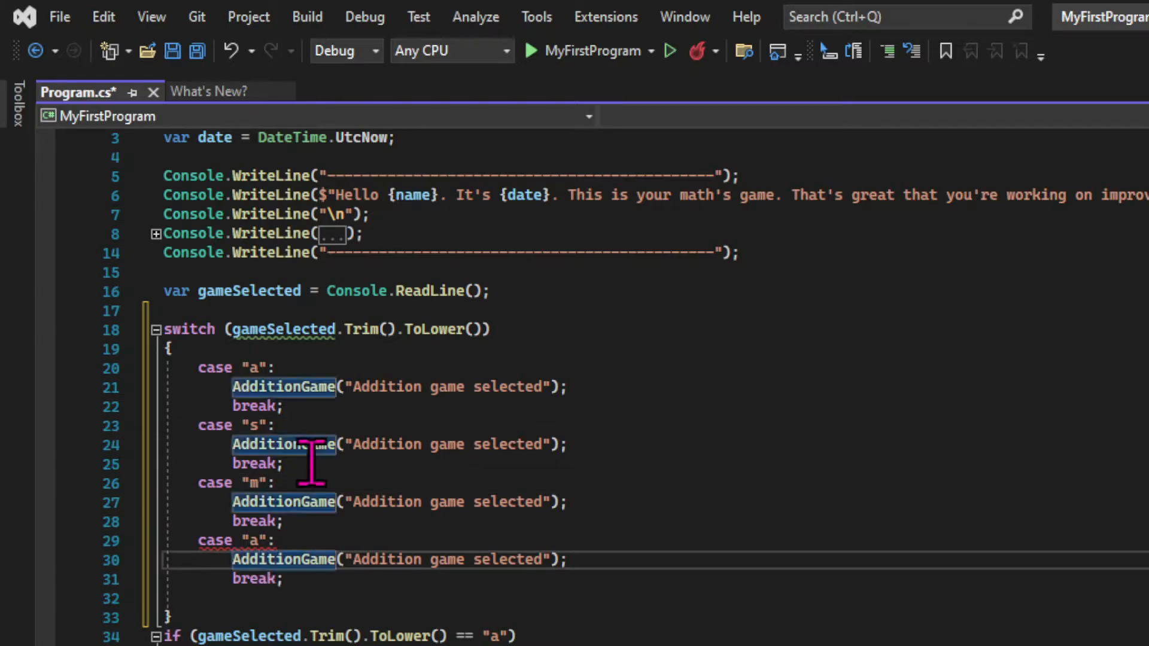
pyautogui.write('d')
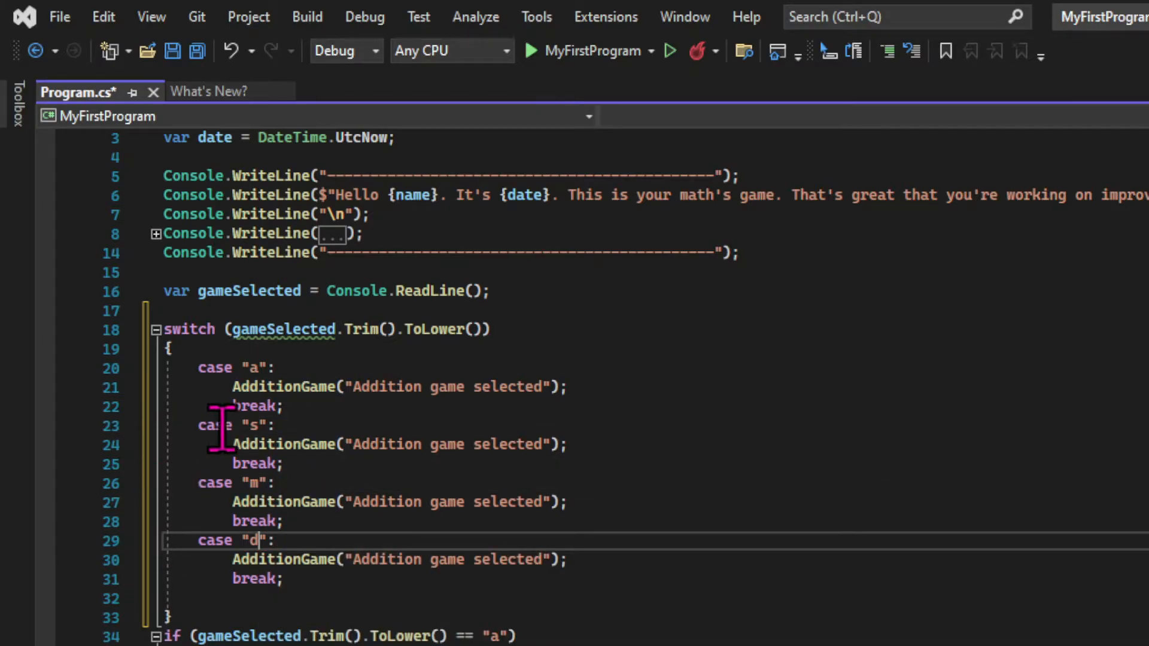
pyautogui.write('Subtrac')
pyautogui.write('break;')
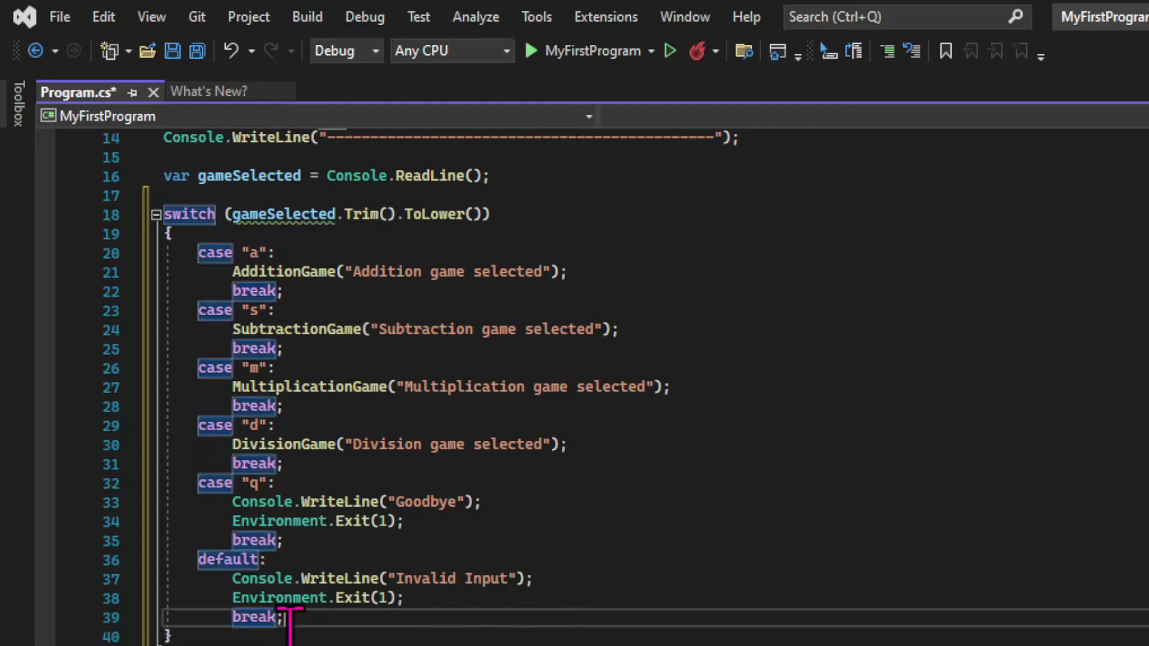
# Save the file and scroll through the greeting-to-switch code to select it.
pyautogui.press('ctrl+s')
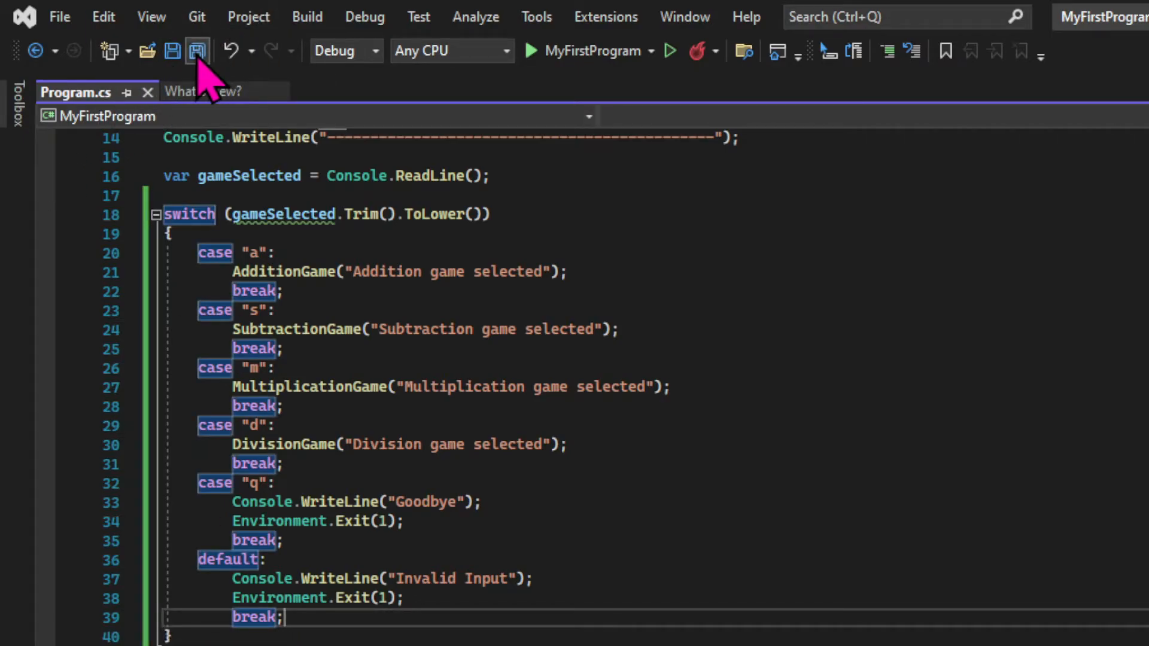
pyautogui.scroll(3)
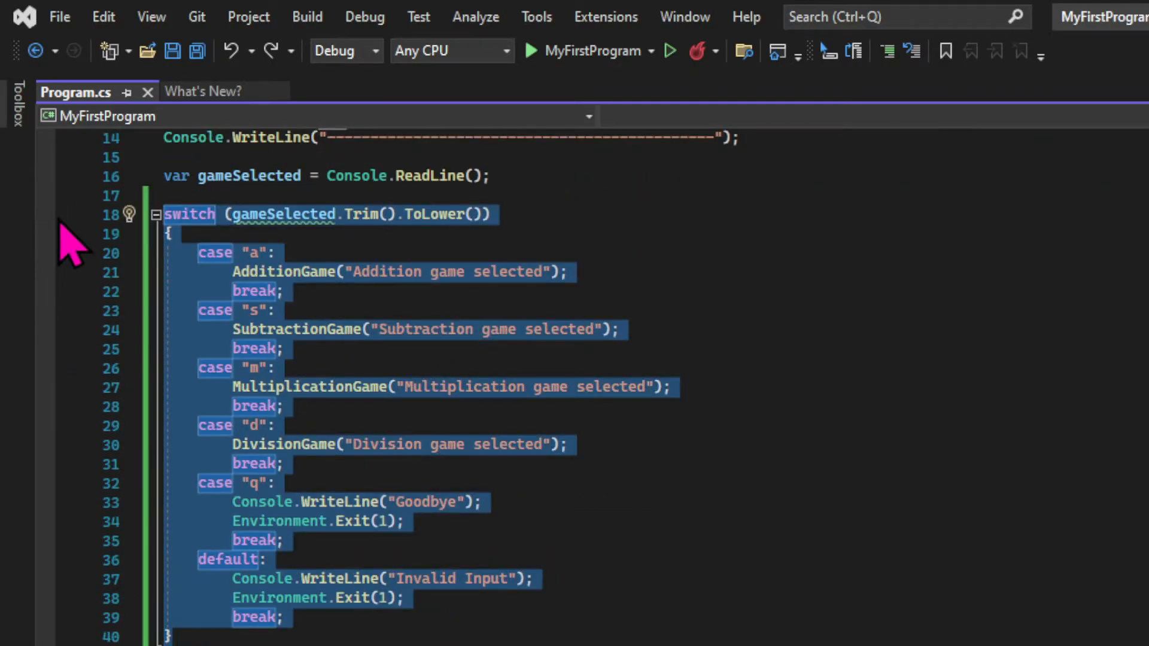
pyautogui.scroll(3)
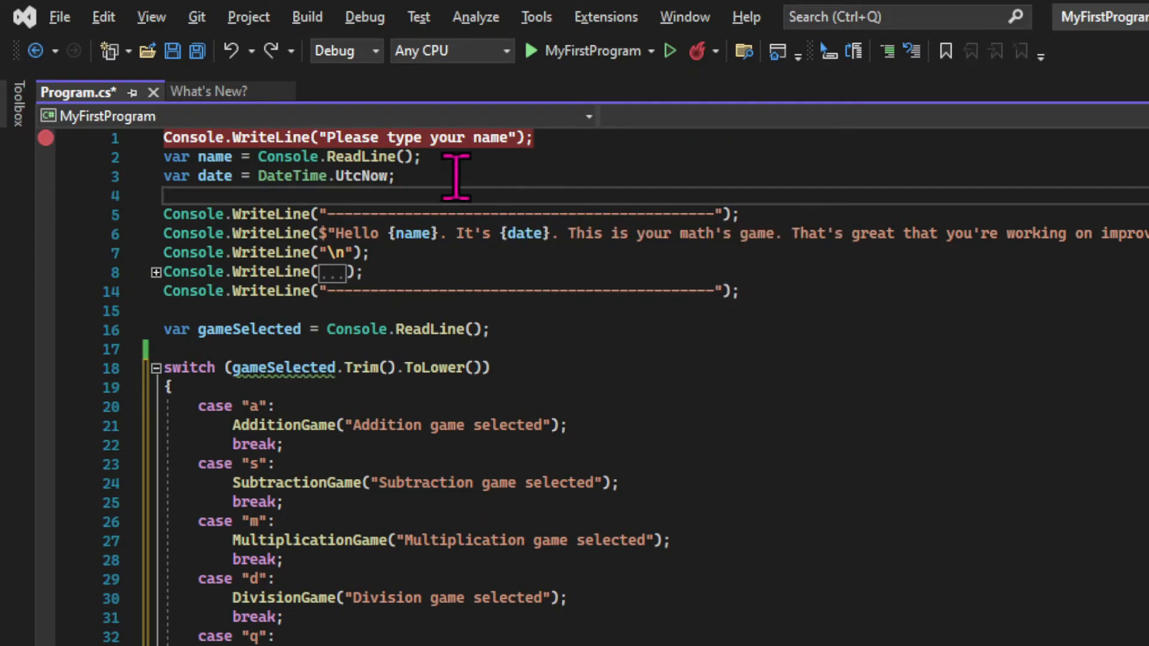
pyautogui.moveTo(191, 213)
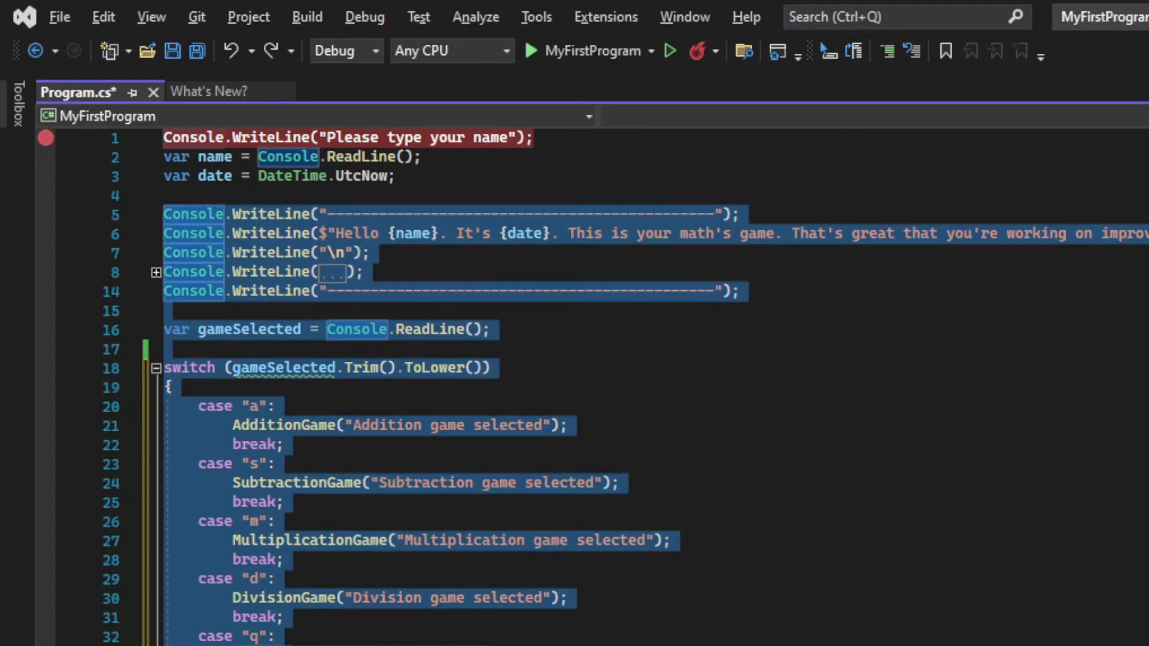
pyautogui.scroll(-3)
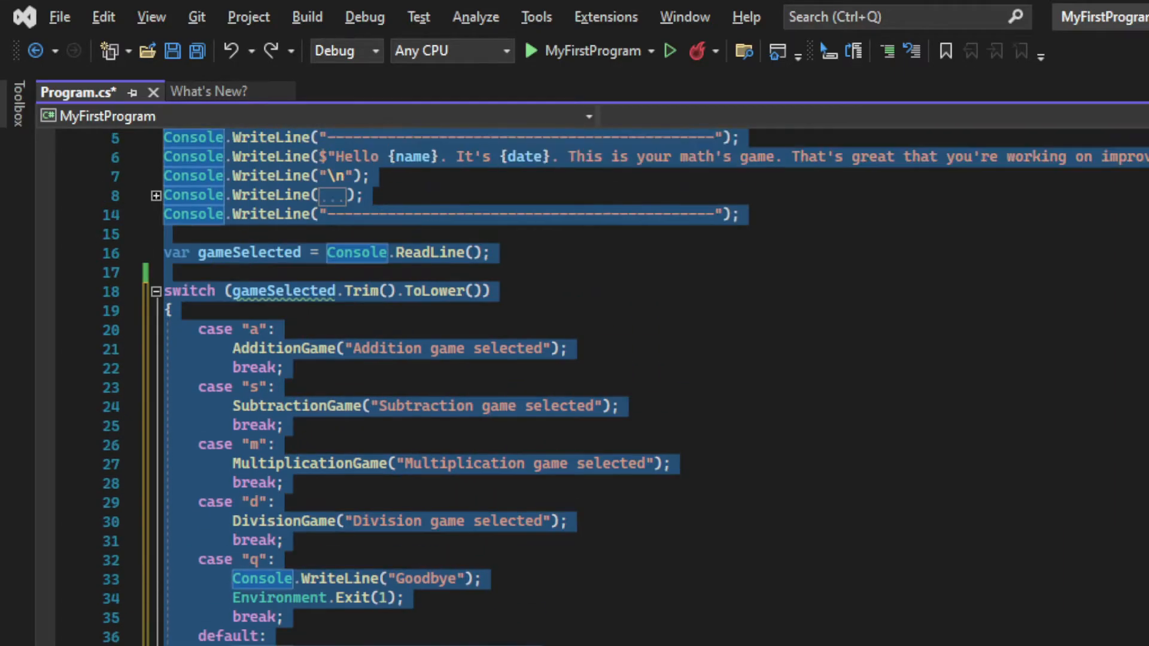
# Extract the selected code with Extract Method and rename NewMethod to Menu.
pyautogui.rightClick(227, 253)
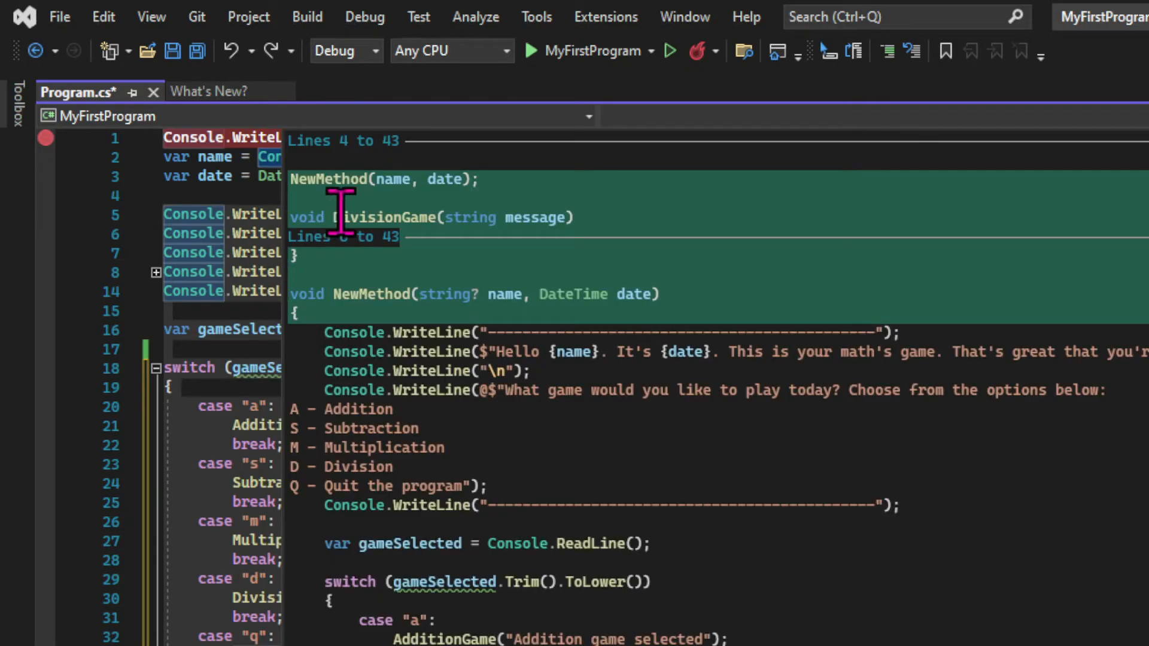
pyautogui.moveTo(362, 294)
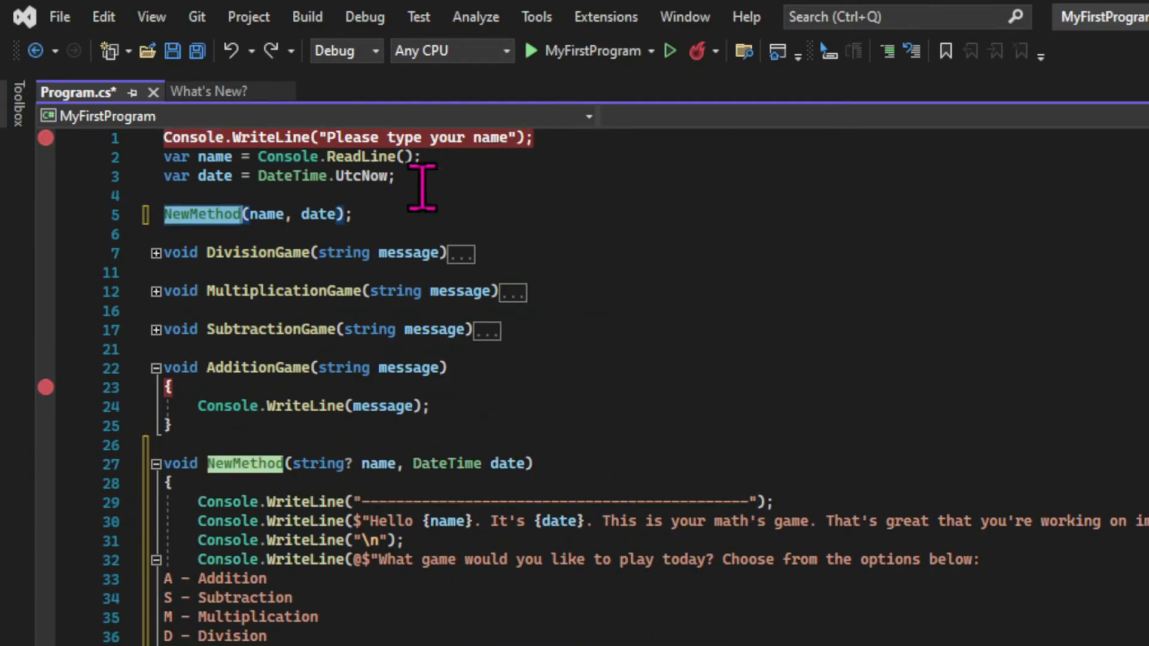
pyautogui.write('Menu')
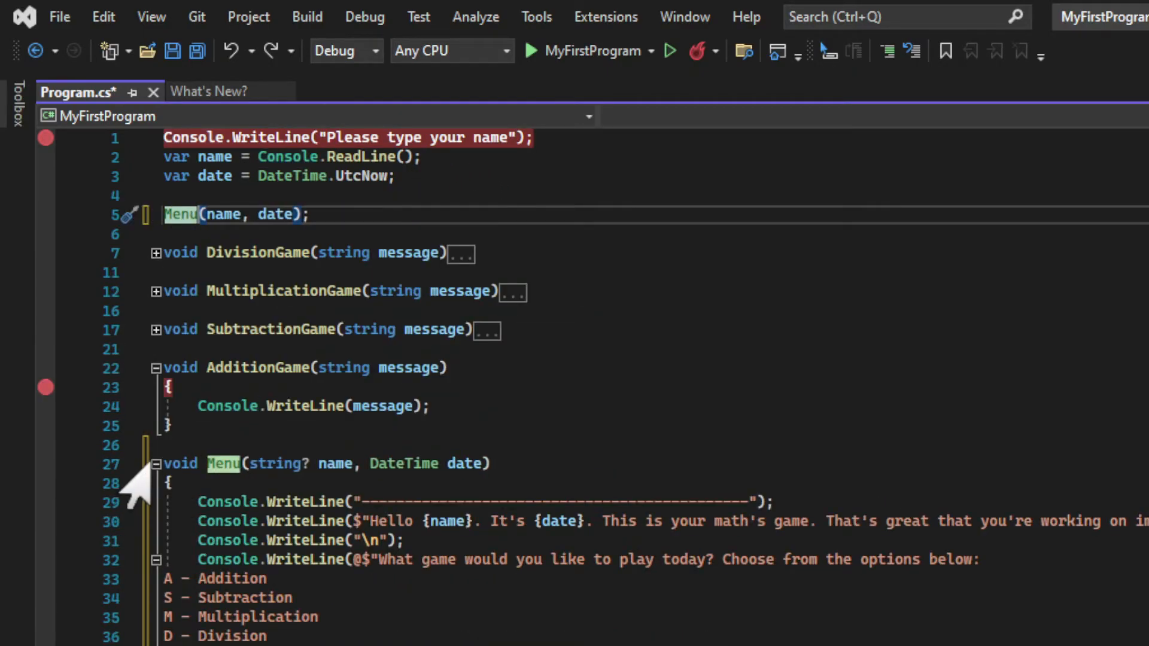
pyautogui.click(154, 463)
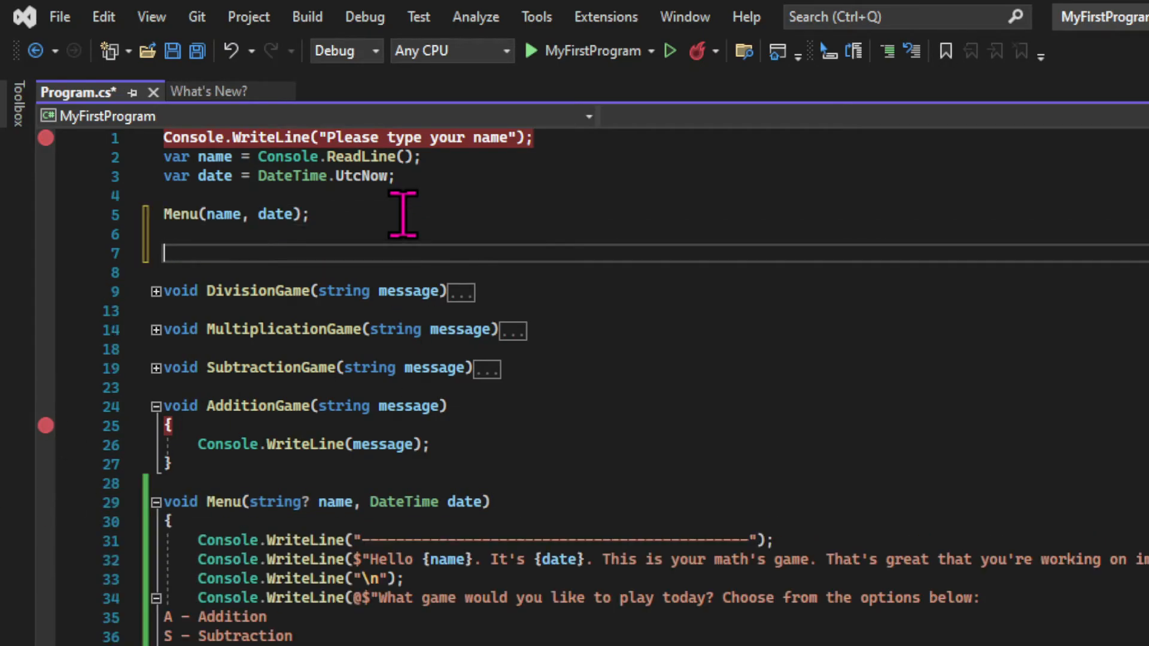
# Move Menu above the game methods and collapse the AdditionGame method body.
pyautogui.scroll(-3)
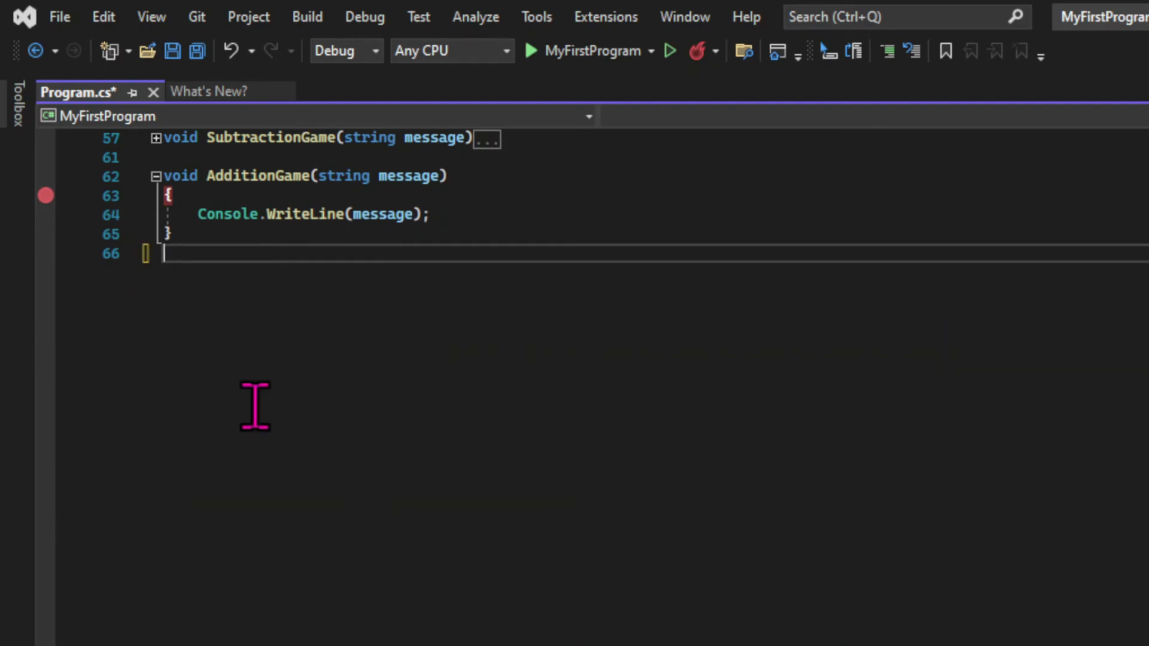
pyautogui.scroll(3)
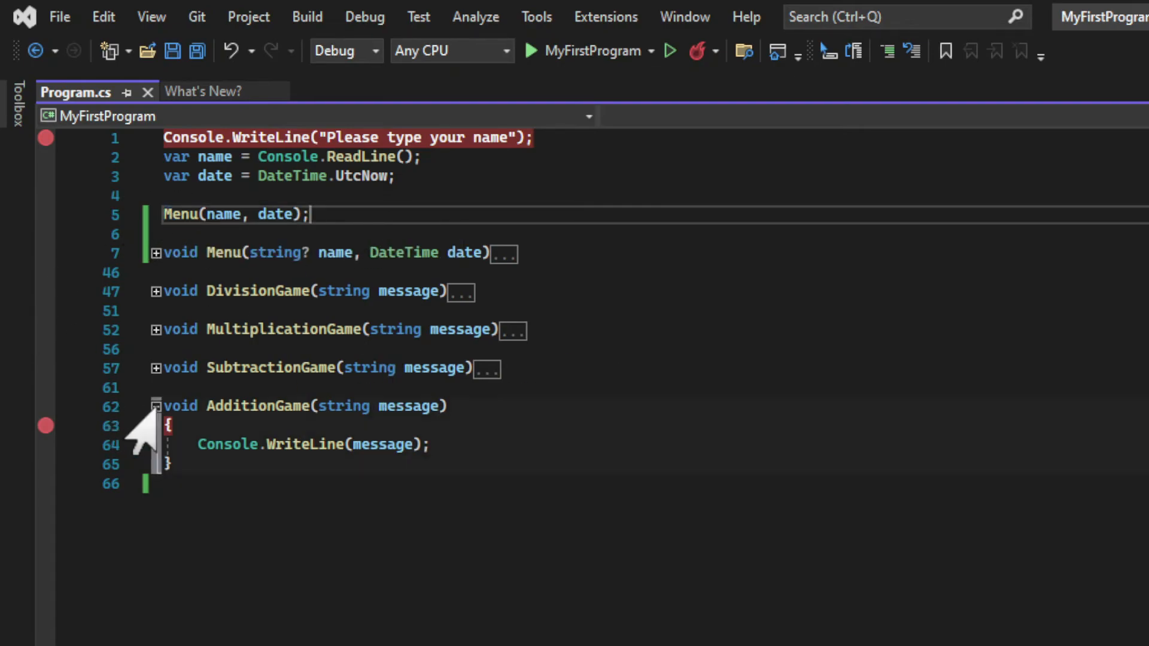
pyautogui.click(154, 406)
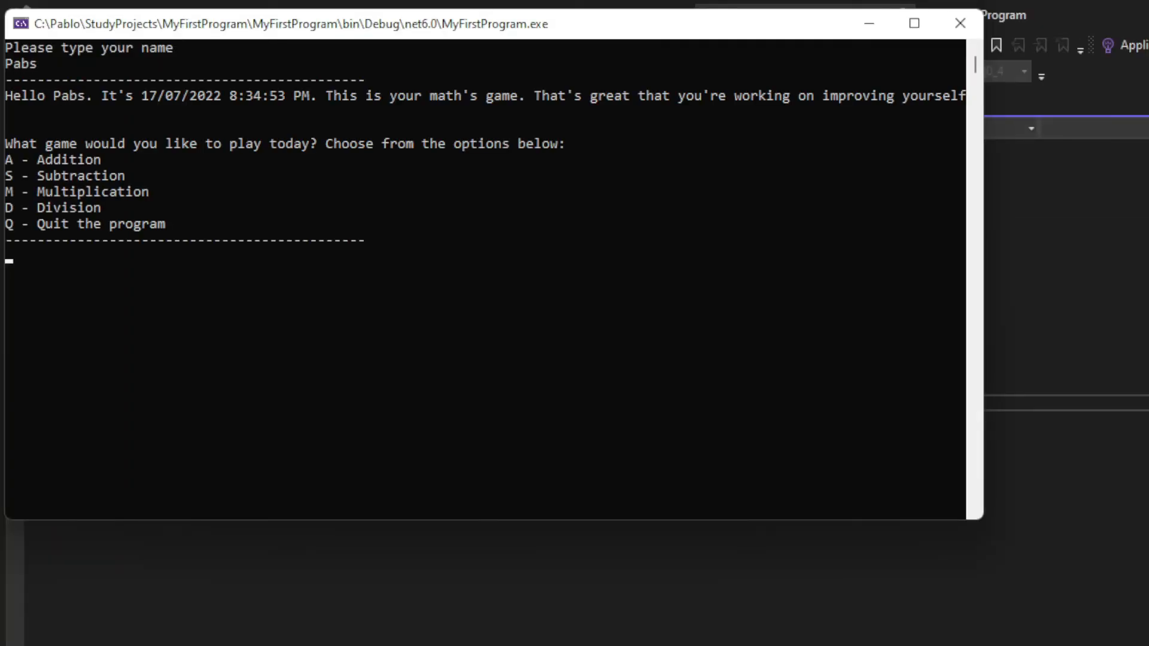
# Run the game, enter name 'a', then choose 'j' to get Invalid Input.
pyautogui.write('ablo')
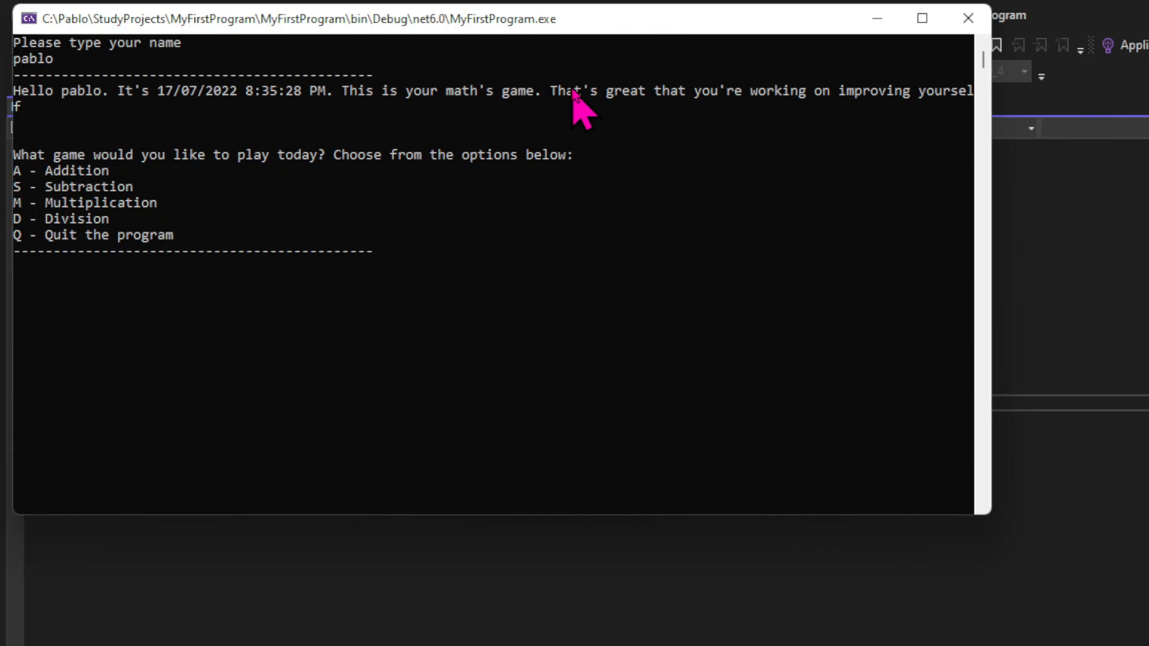
pyautogui.write('j')
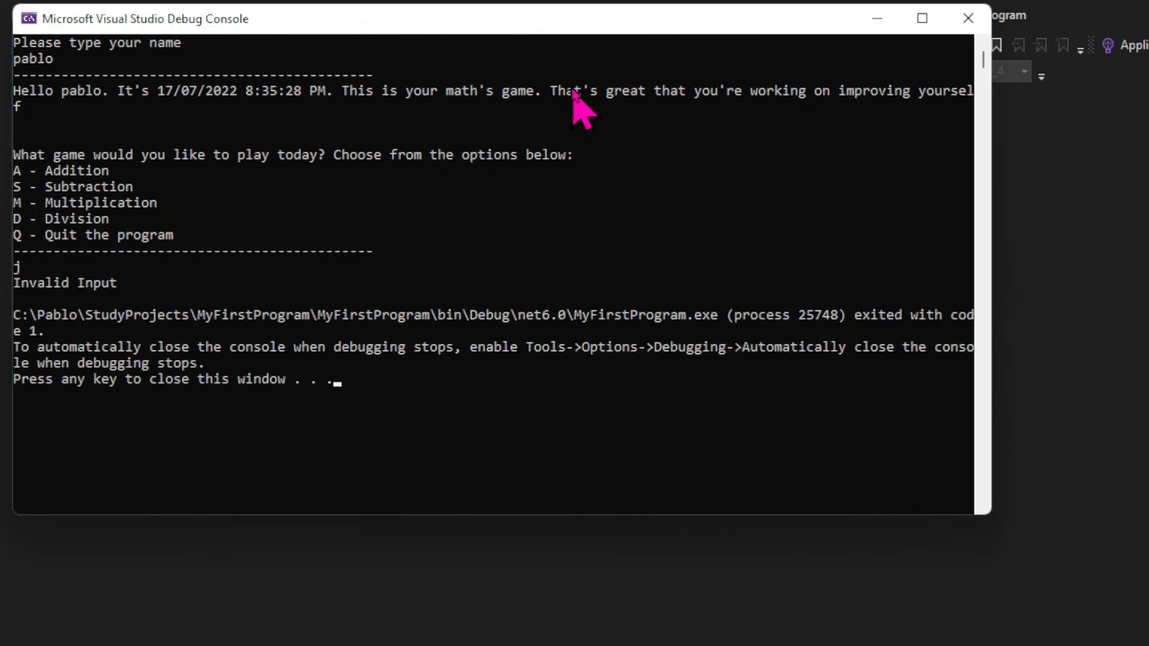